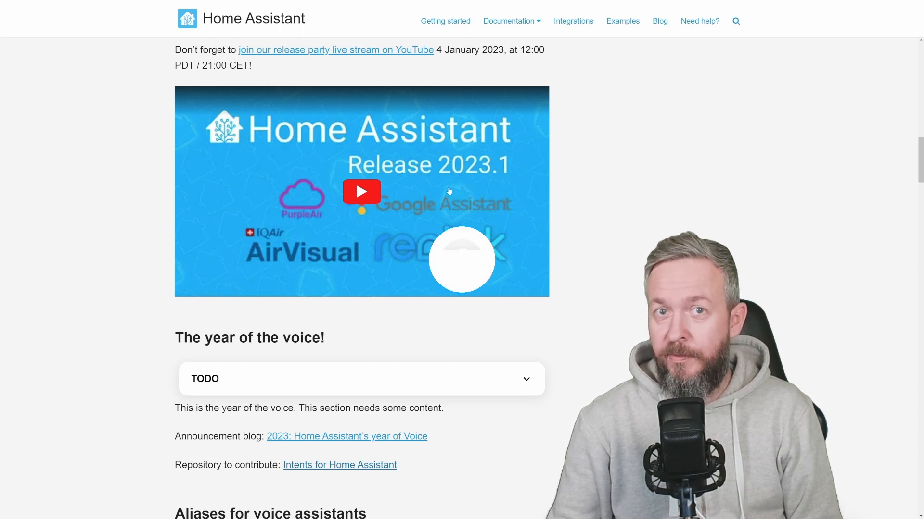
# Step: Open the Intents for Home Assistant repository and skim its README
pyautogui.scroll(-3)
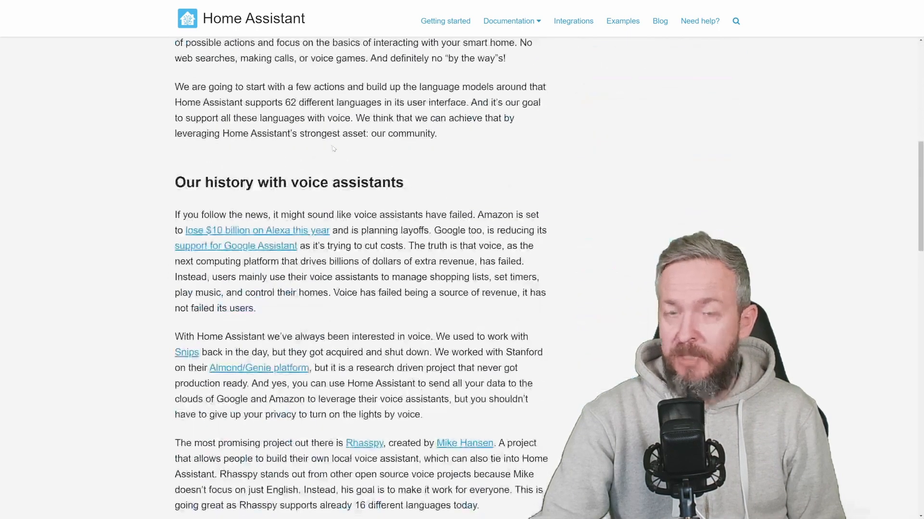
pyautogui.scroll(-3)
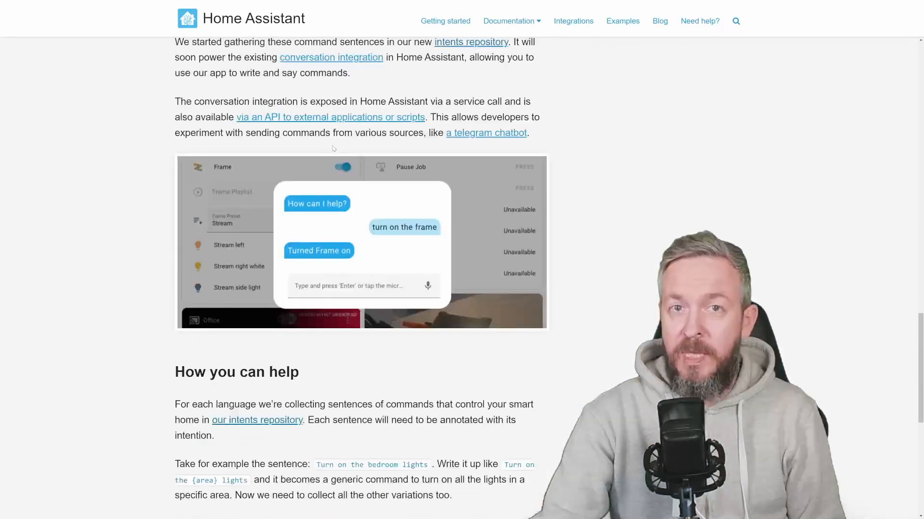
pyautogui.scroll(-3)
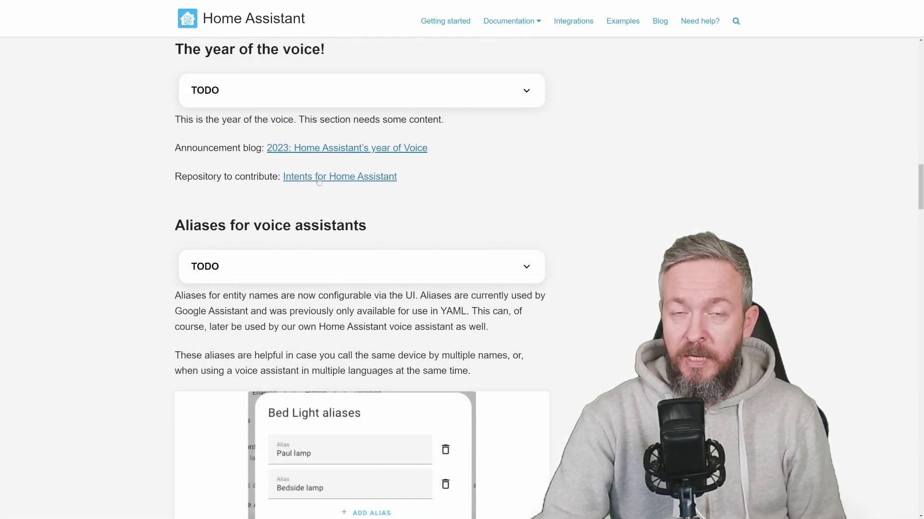
pyautogui.click(339, 177)
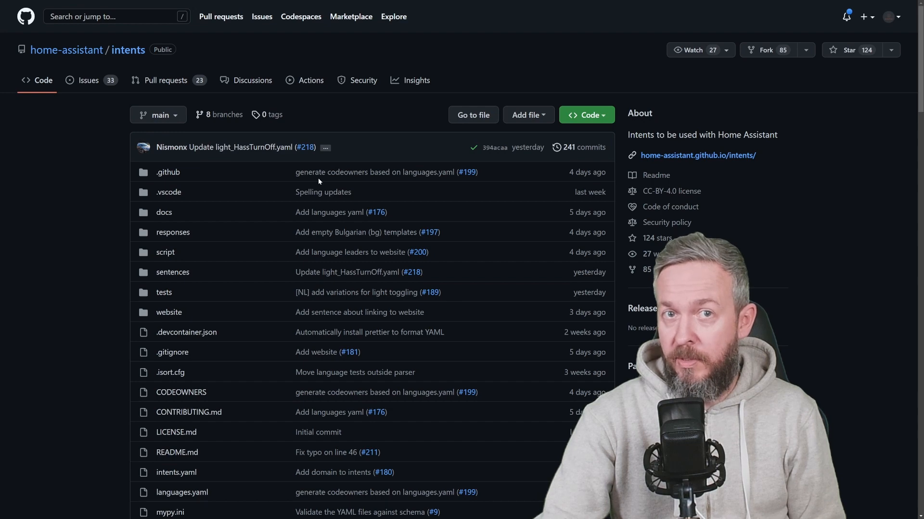
pyautogui.scroll(-3)
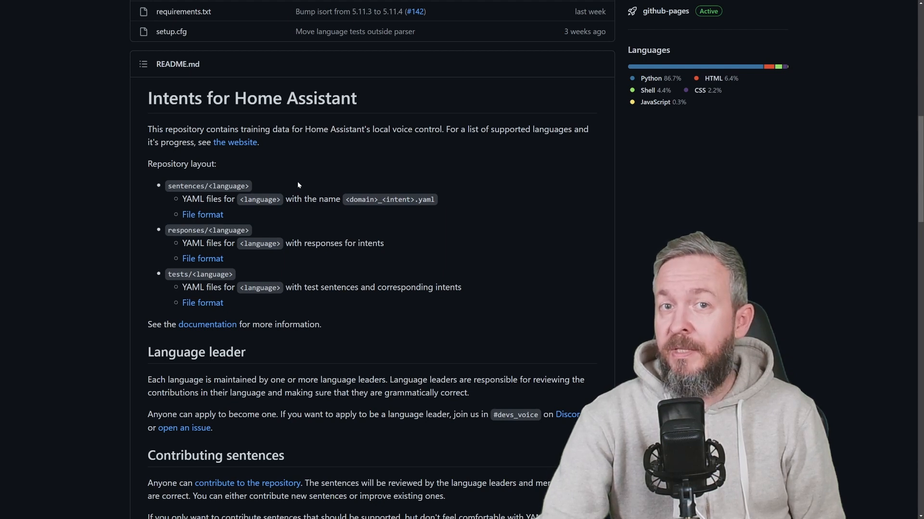
pyautogui.moveTo(305, 178)
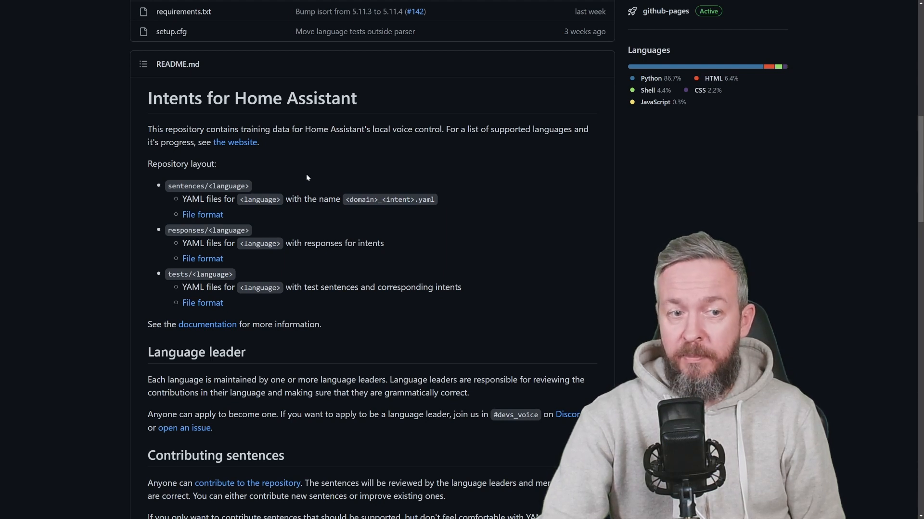
pyautogui.moveTo(407, 348)
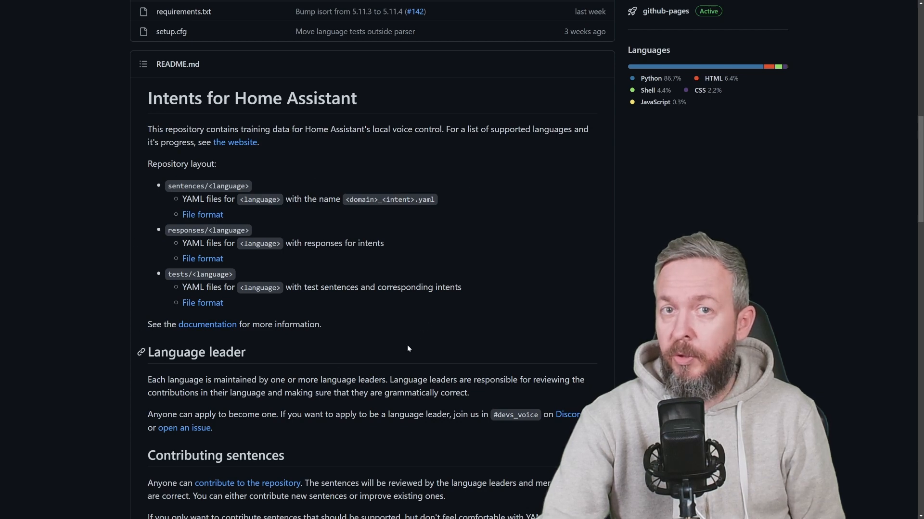
pyautogui.moveTo(185, 327)
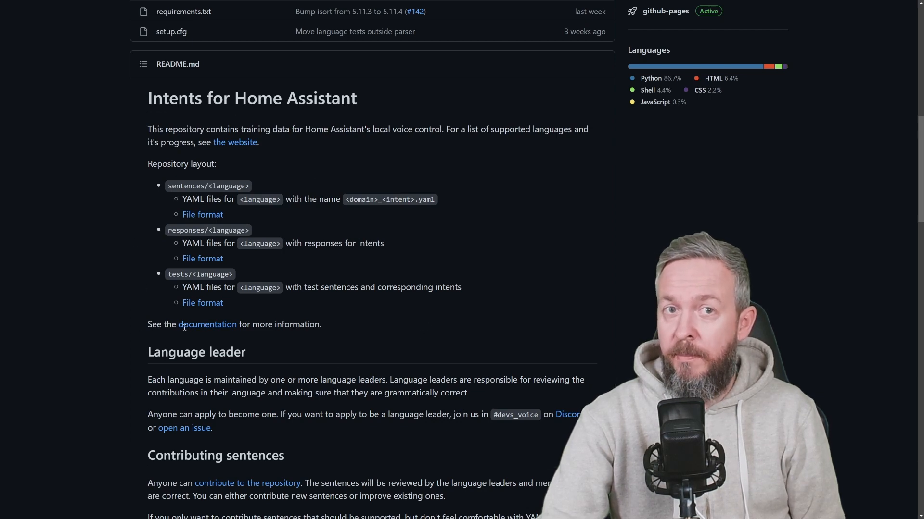
pyautogui.scroll(-3)
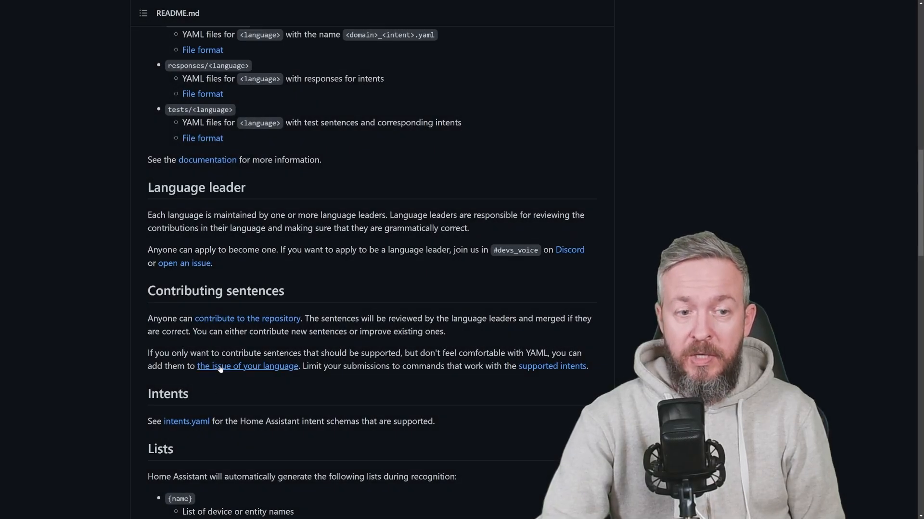
pyautogui.scroll(3)
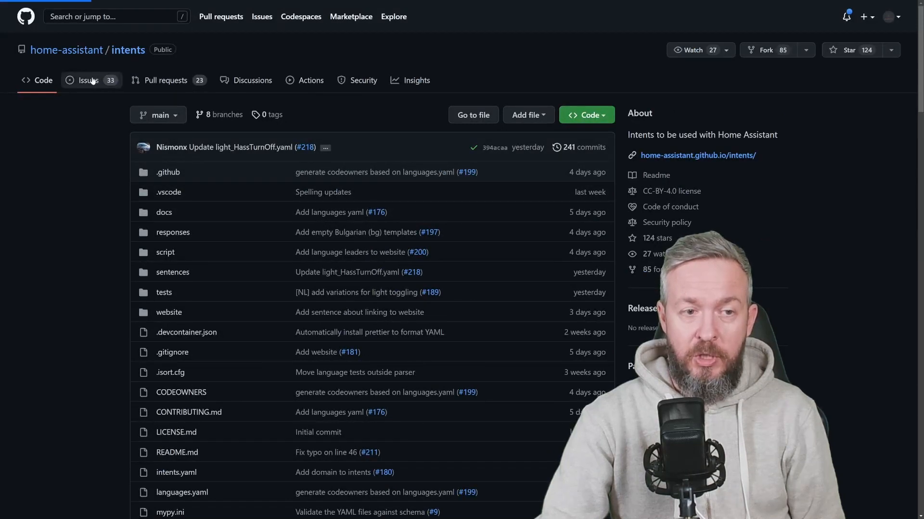
# Step: View the repository's issues and open the Slovak language support issue
pyautogui.click(89, 80)
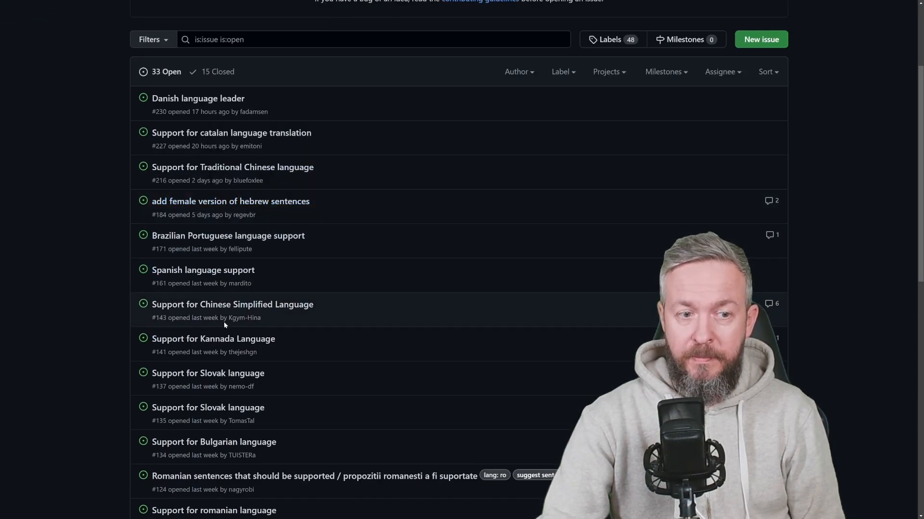
pyautogui.moveTo(208, 373)
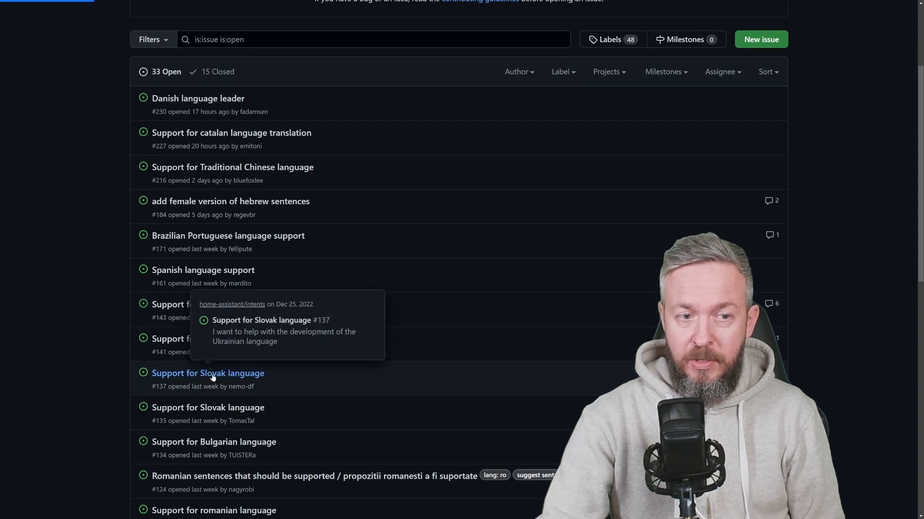
pyautogui.click(208, 373)
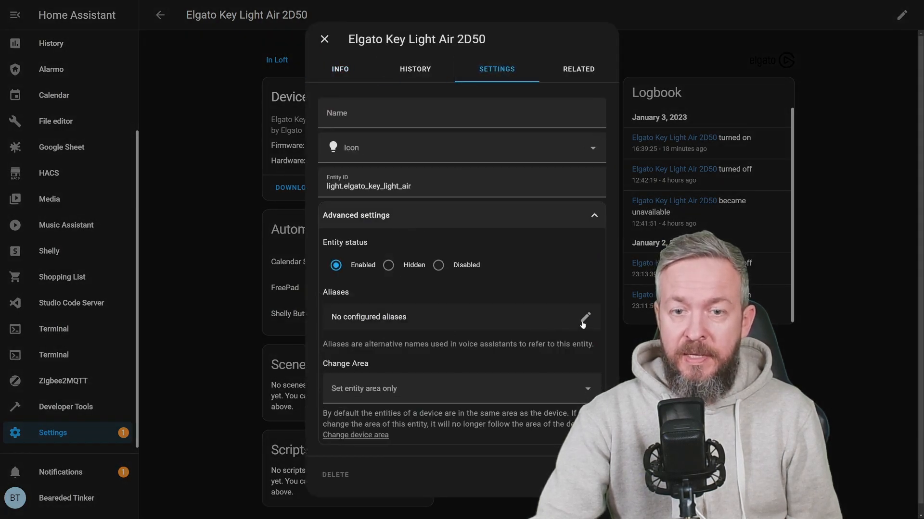
# Step: Add the alias 'streaming left' to the light and start another alias entry
pyautogui.click(583, 321)
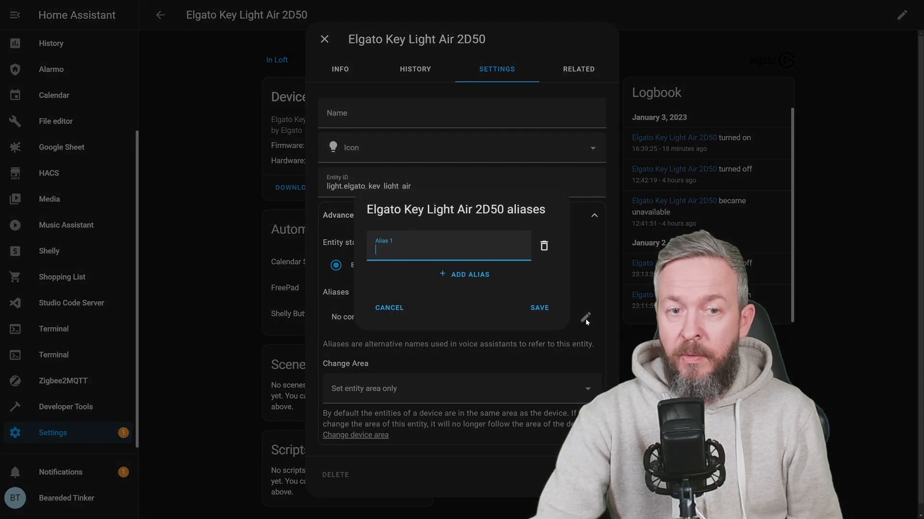
pyautogui.moveTo(535, 267)
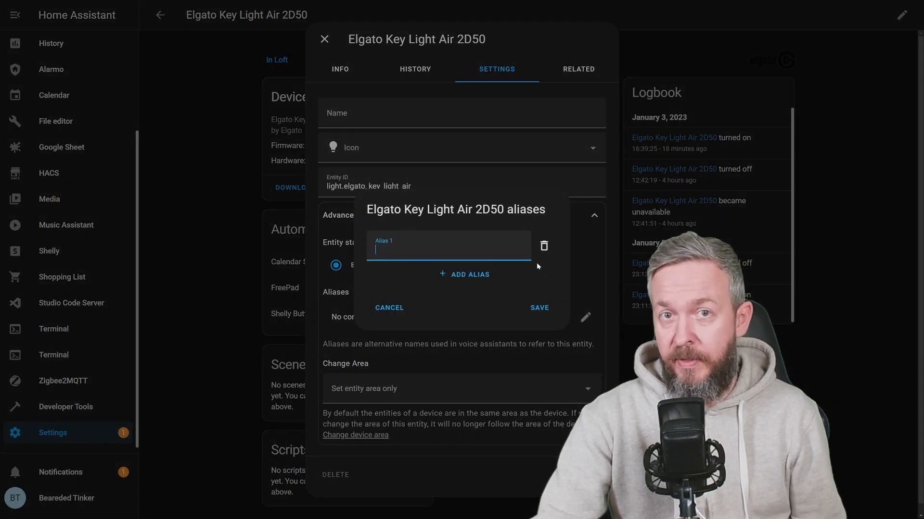
pyautogui.write('streaming left')
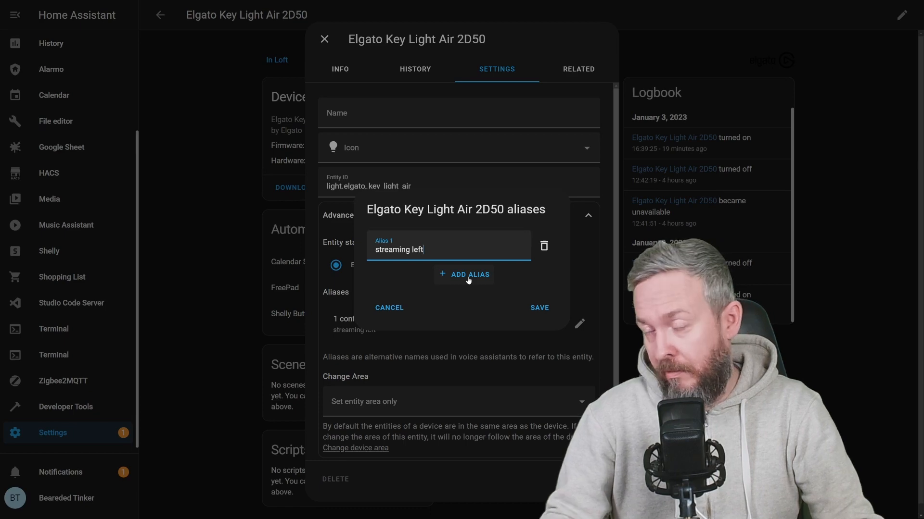
pyautogui.click(469, 274)
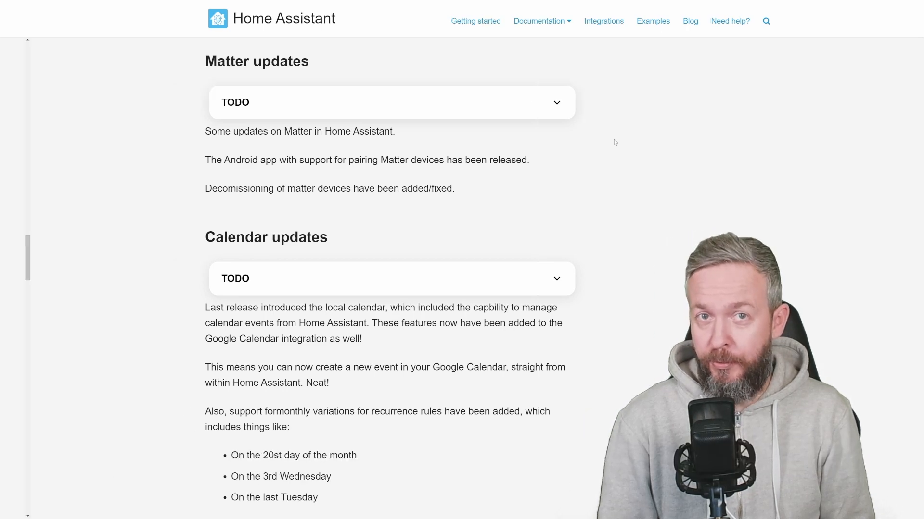
# Step: Open the recurring 'Lunch with client' event details, then a new-event form
pyautogui.scroll(-3)
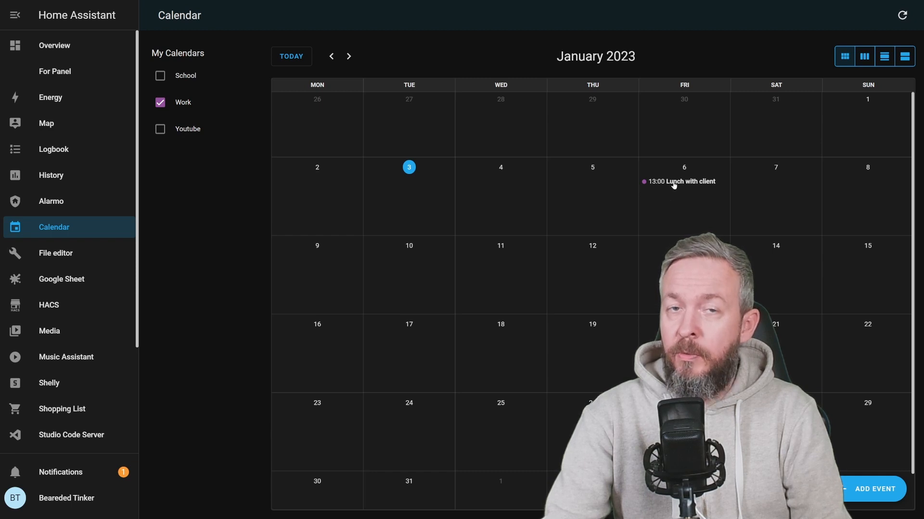
pyautogui.click(678, 182)
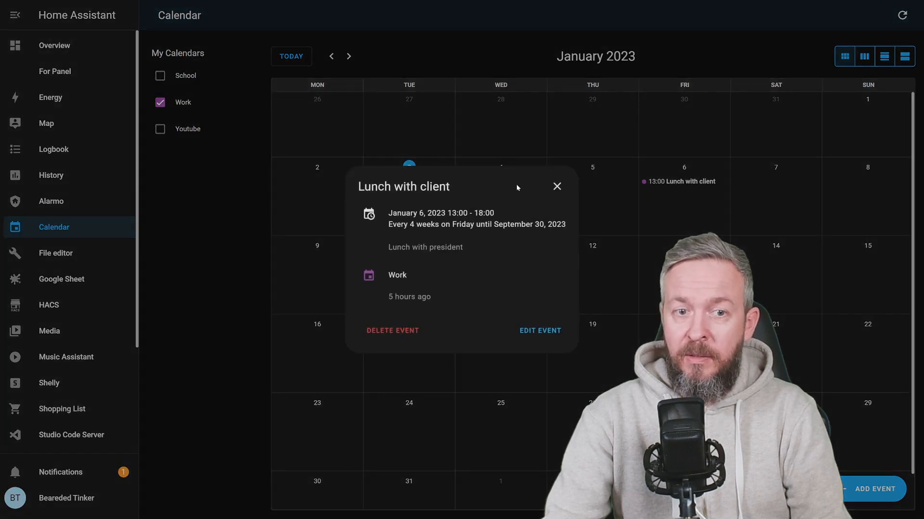
pyautogui.click(555, 186)
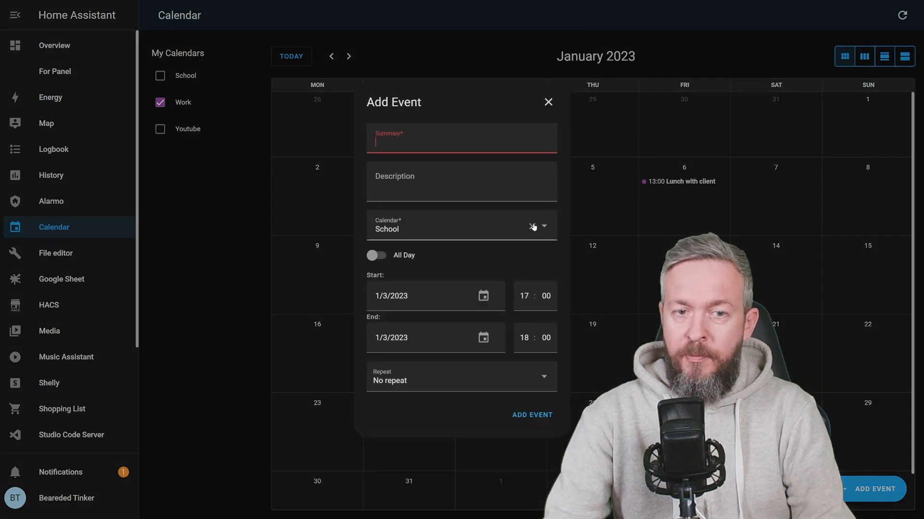
# Step: Set the event to repeat monthly on the first Tuesday of each month
pyautogui.click(461, 377)
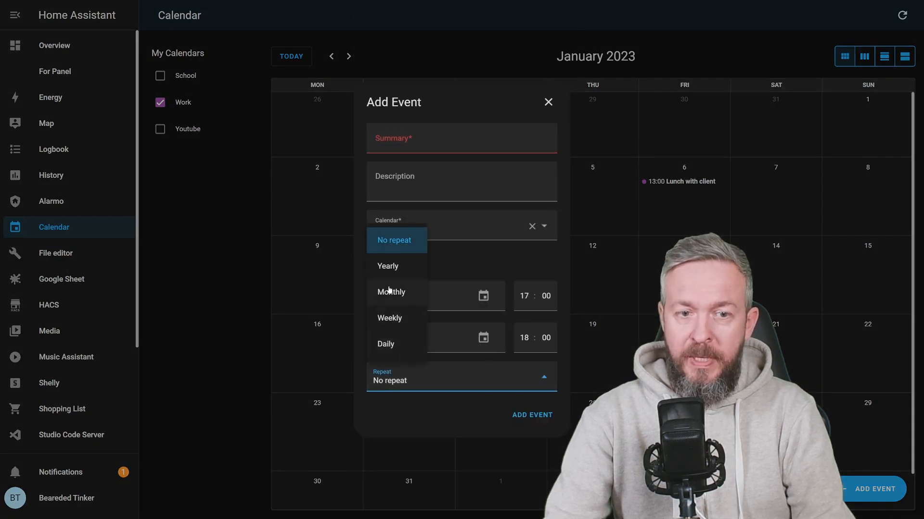
pyautogui.click(392, 291)
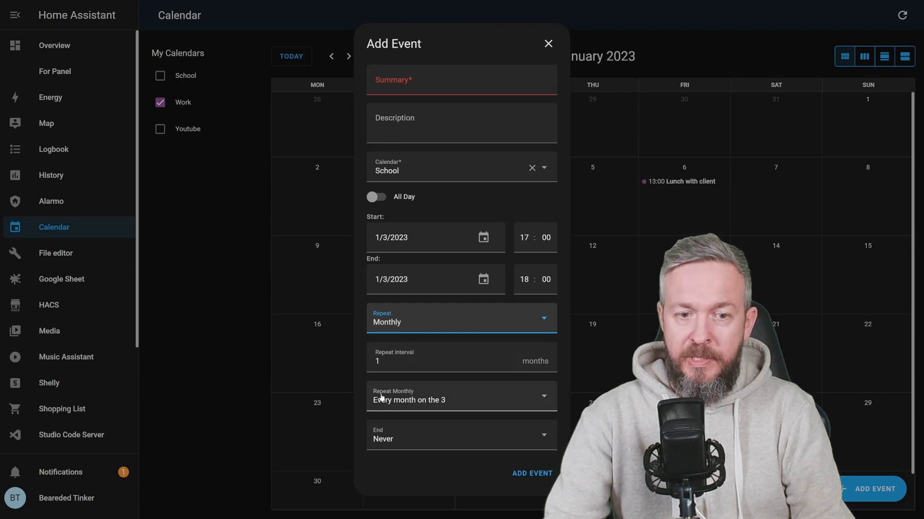
pyautogui.click(460, 399)
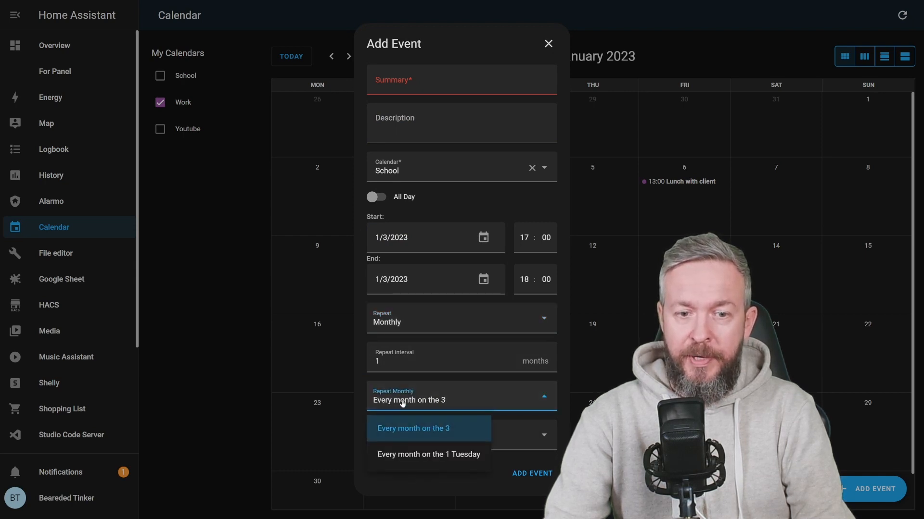
pyautogui.click(428, 454)
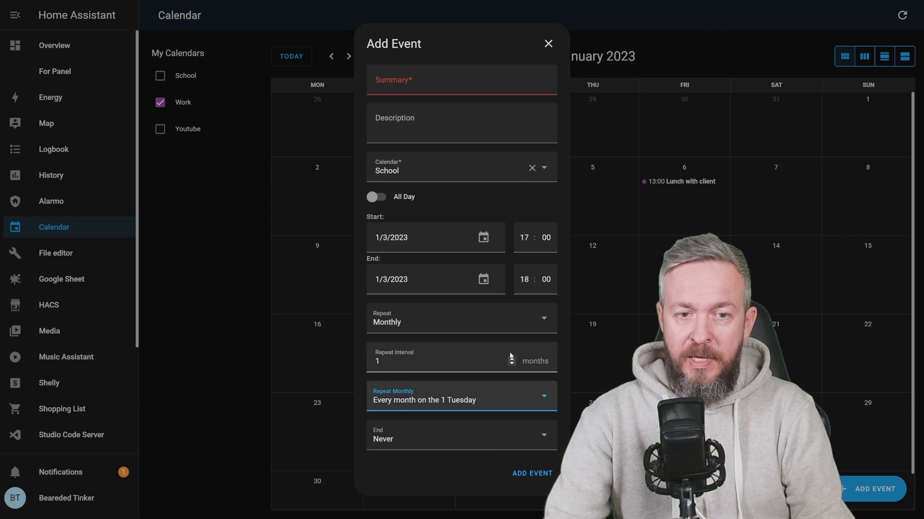
pyautogui.click(547, 43)
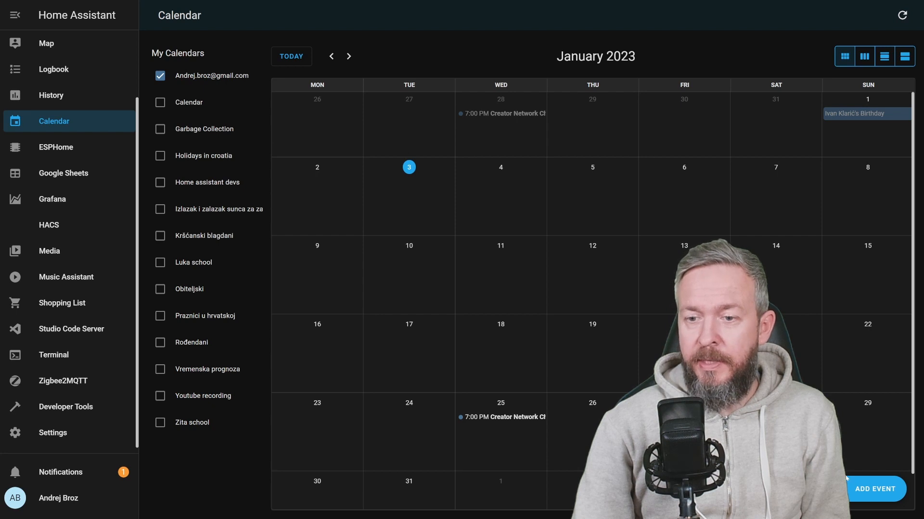
# Step: Add the Home Assistant release party event on 1/4/2023 9–10 PM to the calendar
pyautogui.click(875, 489)
pyautogui.write('Home Assistant release party')
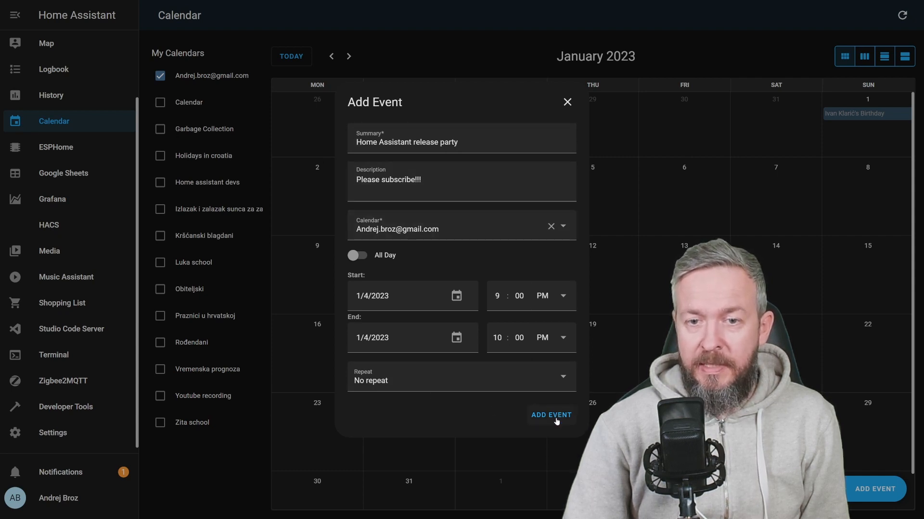
pyautogui.click(549, 416)
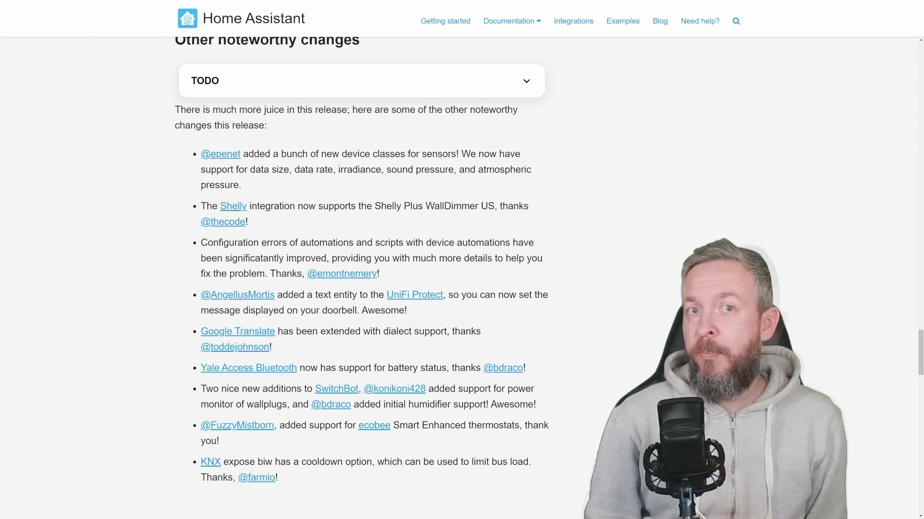
pyautogui.scroll(-3)
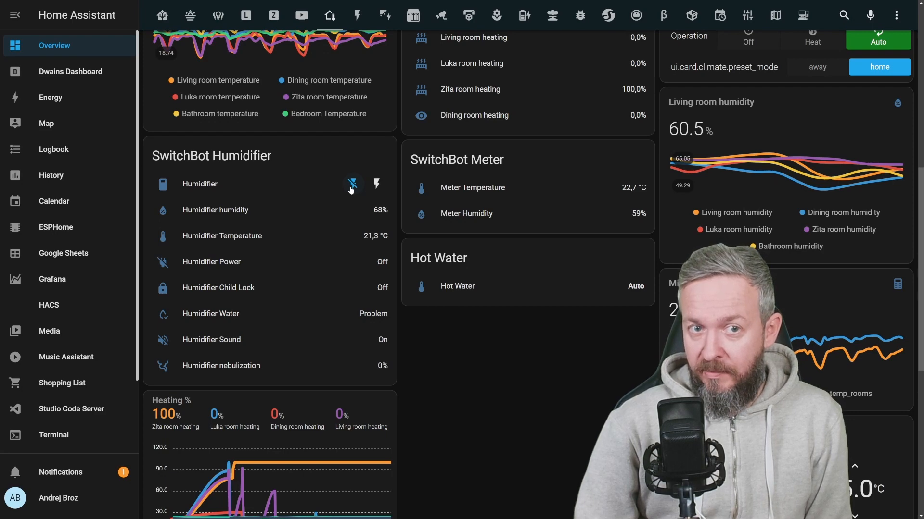
pyautogui.moveTo(296, 417)
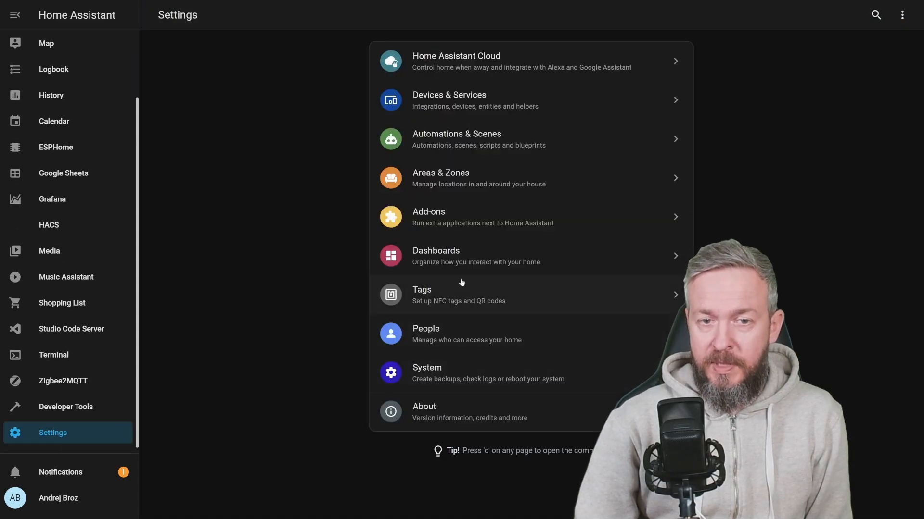
# Step: Configure the discovered SwitchBot Humidifier 3FDE from Devices & Services and submit
pyautogui.click(449, 99)
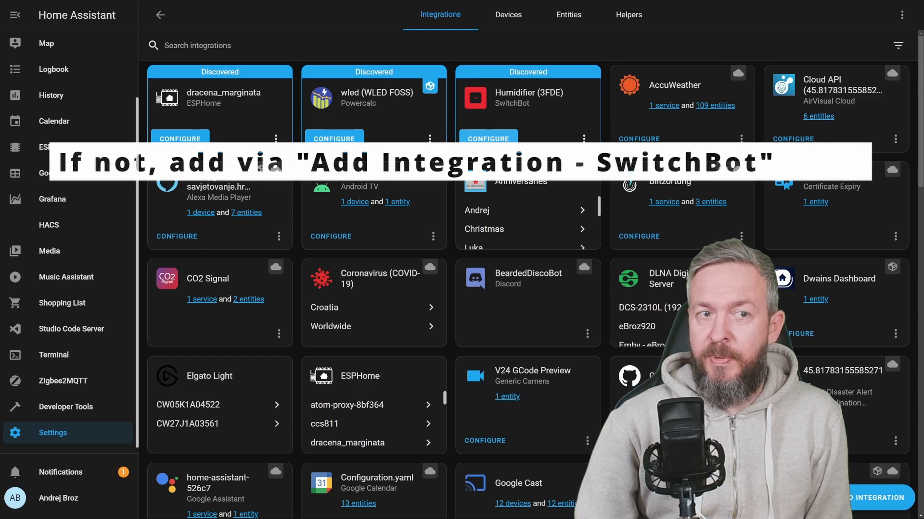
pyautogui.click(488, 138)
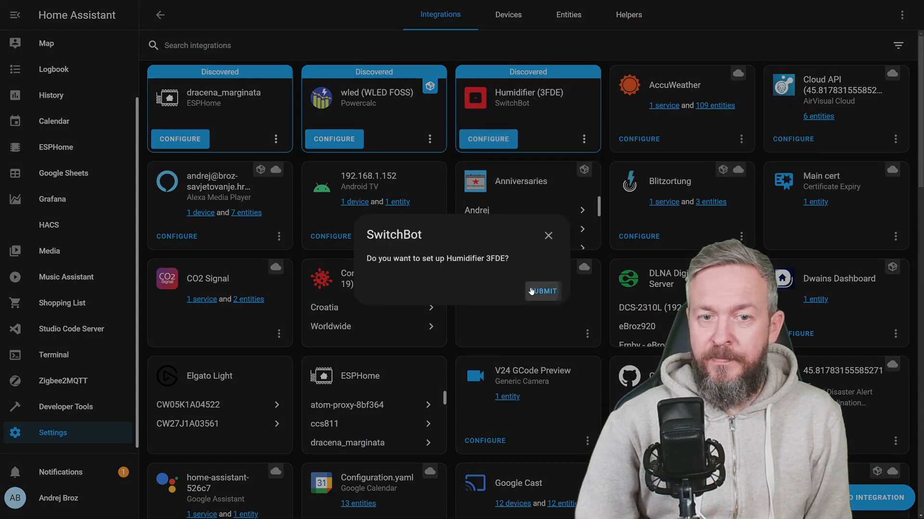
pyautogui.click(540, 291)
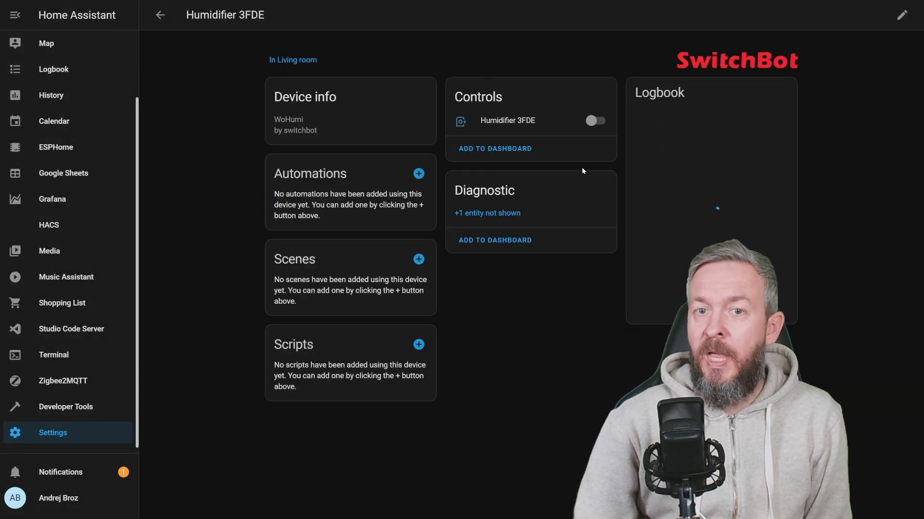
pyautogui.click(595, 122)
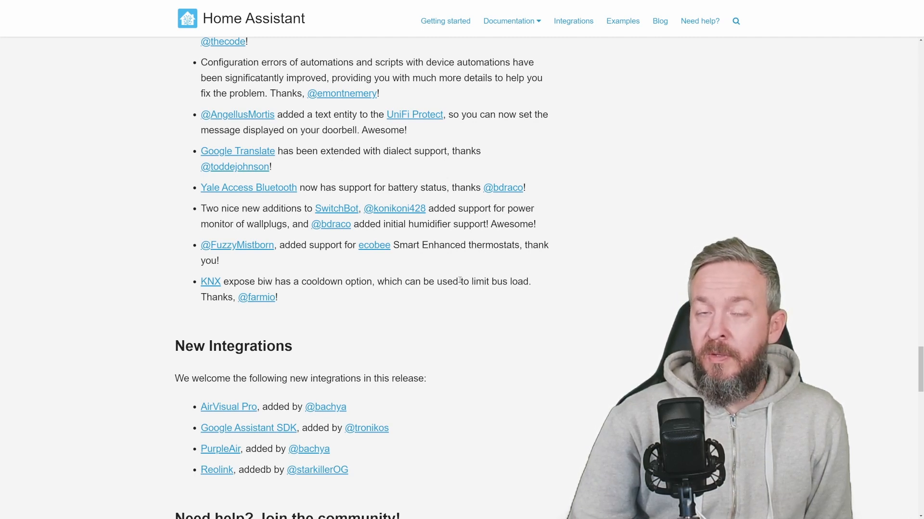
# Step: From the New Integrations list, open the Google Assistant SDK documentation
pyautogui.scroll(-3)
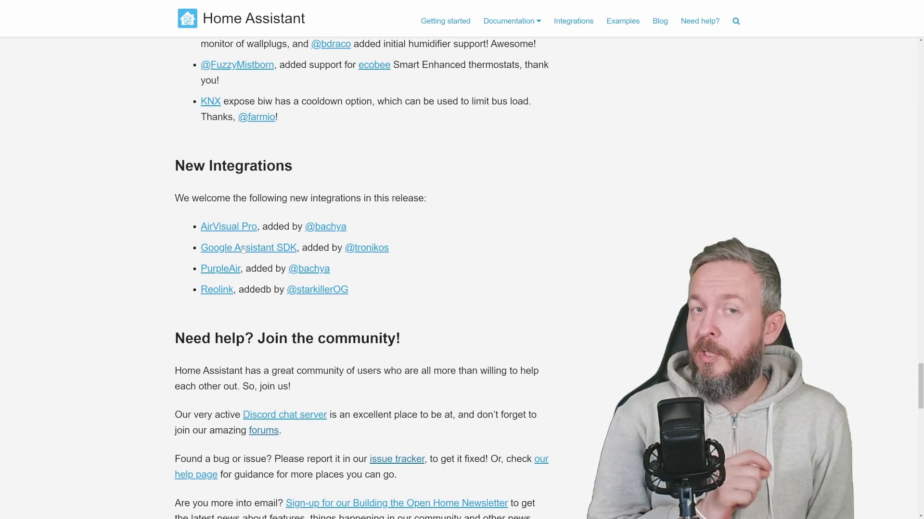
pyautogui.click(248, 247)
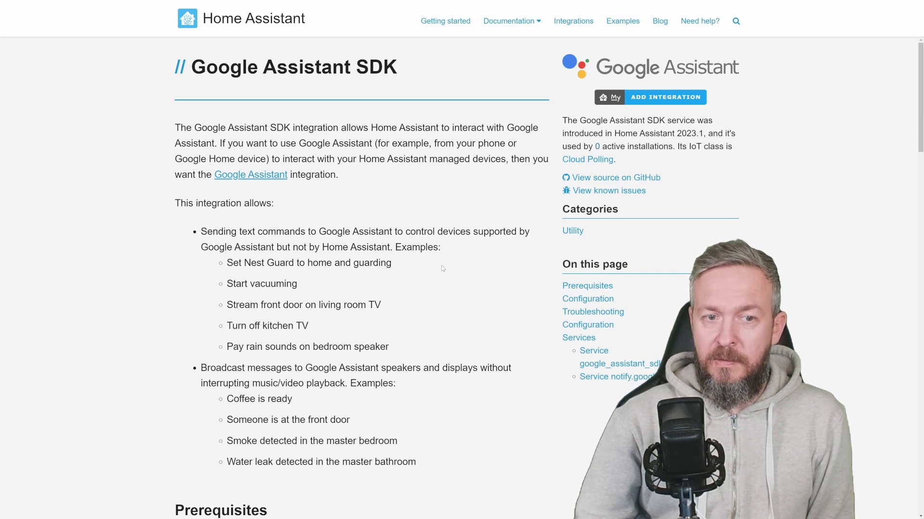
# Step: Scroll the Google Assistant SDK docs down to the Prerequisites section
pyautogui.scroll(-3)
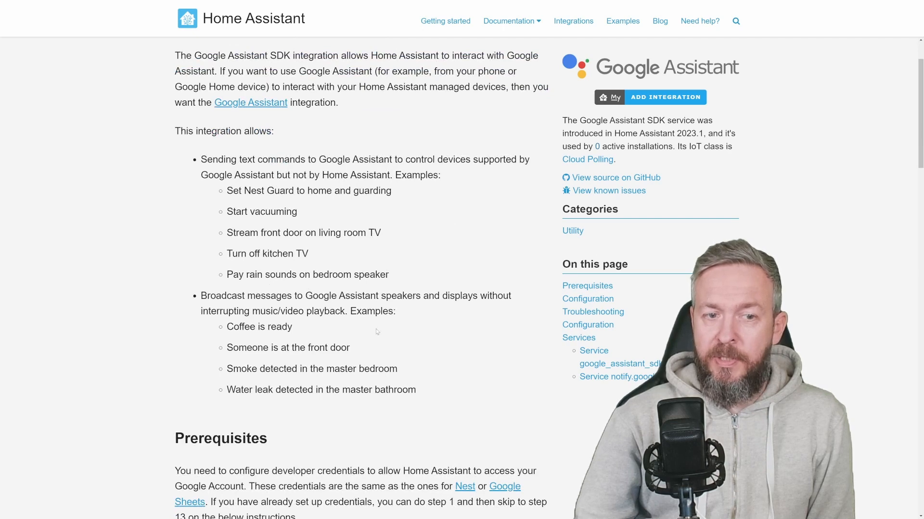
pyautogui.moveTo(211, 308)
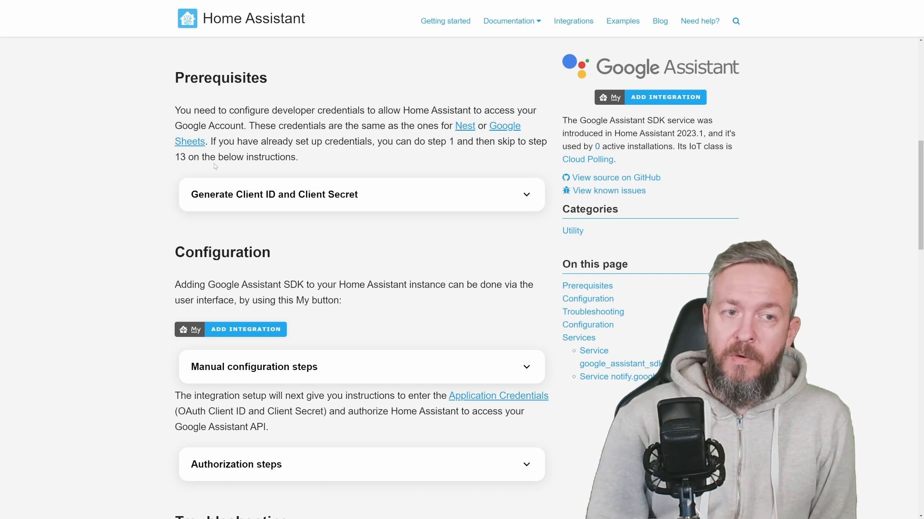
pyautogui.moveTo(138, 152)
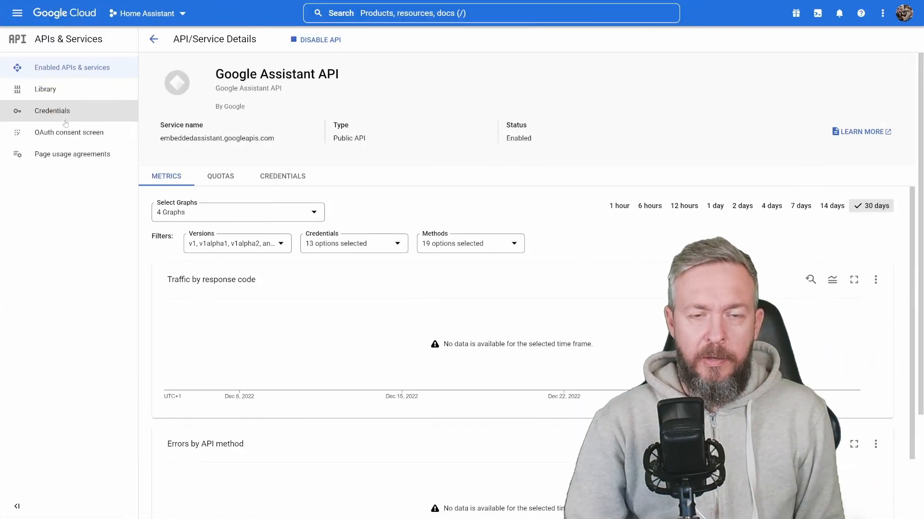
# Step: Start a Web application OAuth client named Home Assistant Credentials SDK
pyautogui.click(52, 111)
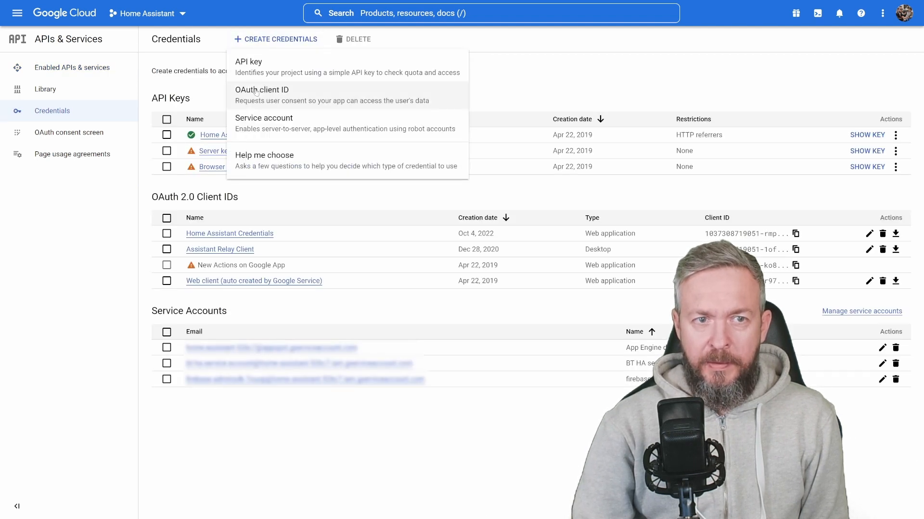
pyautogui.click(262, 90)
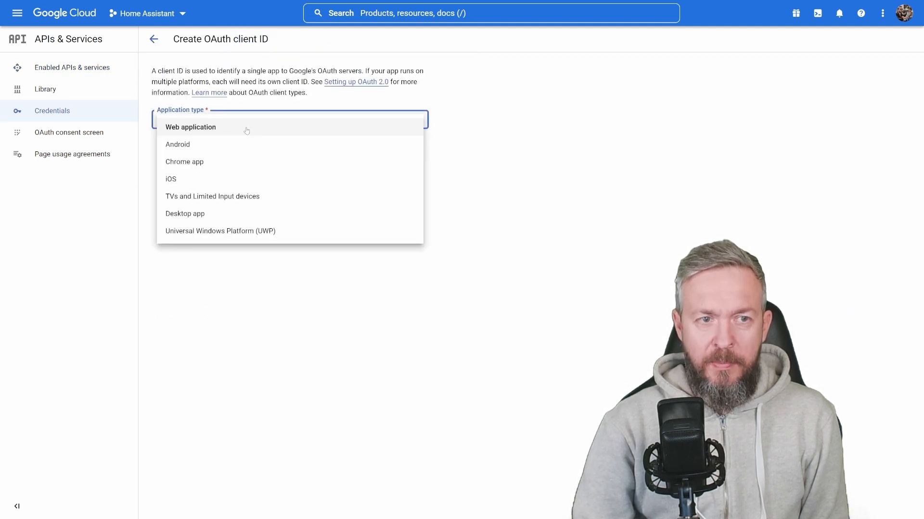
pyautogui.click(190, 127)
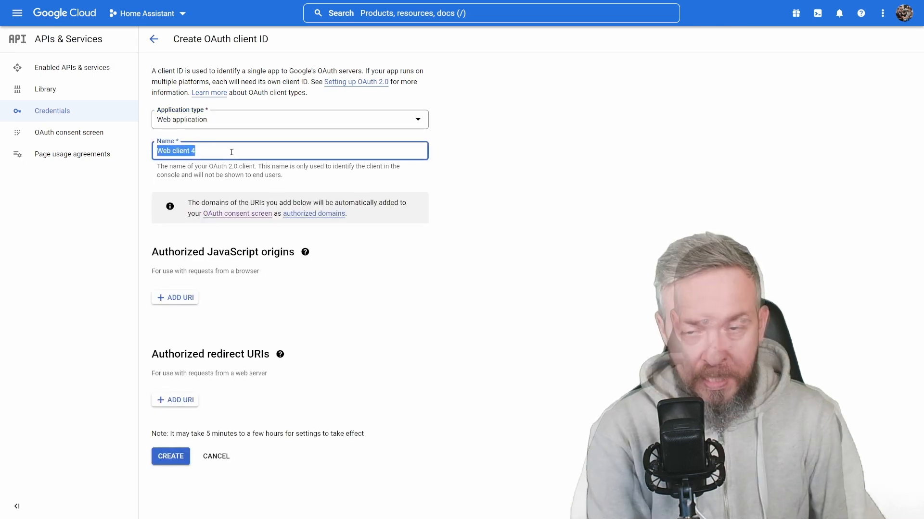
pyautogui.write('Home')
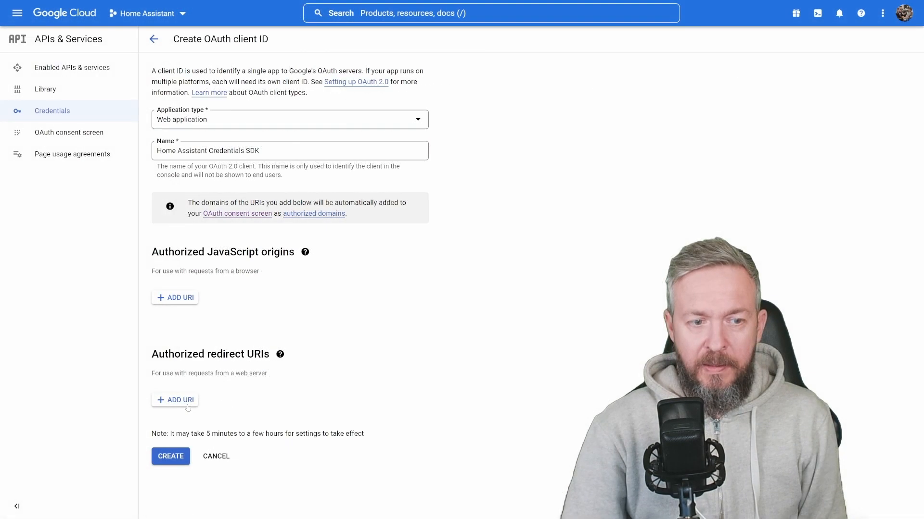
pyautogui.click(175, 400)
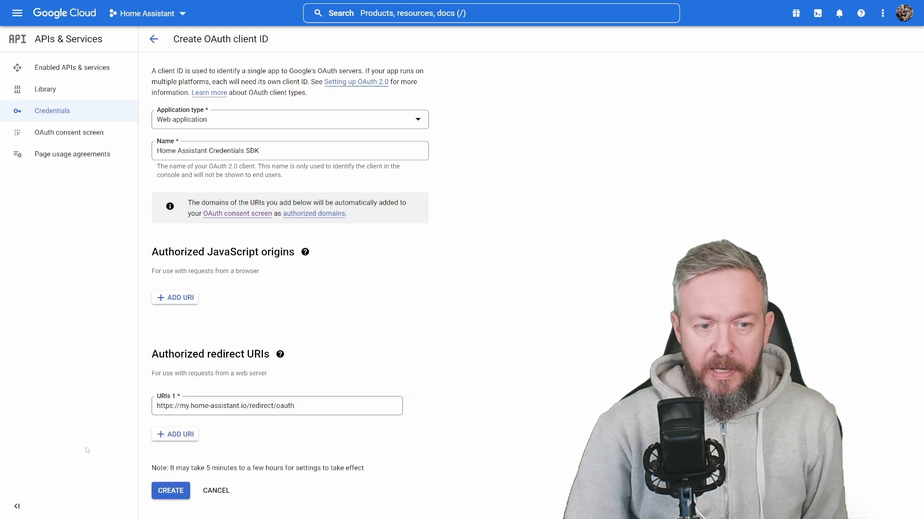
pyautogui.click(170, 490)
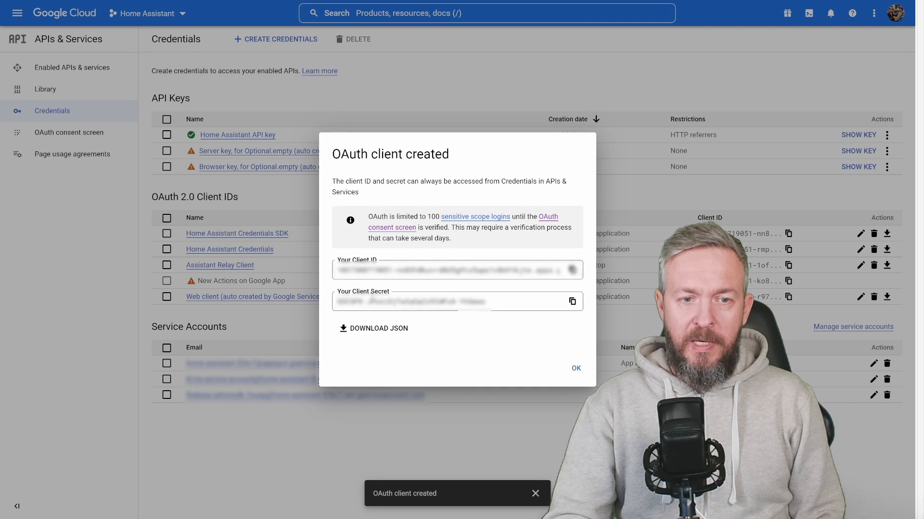
# Step: Download the client secret JSON, view the Home Assistant Credentials SDK client and copy its ID
pyautogui.click(373, 328)
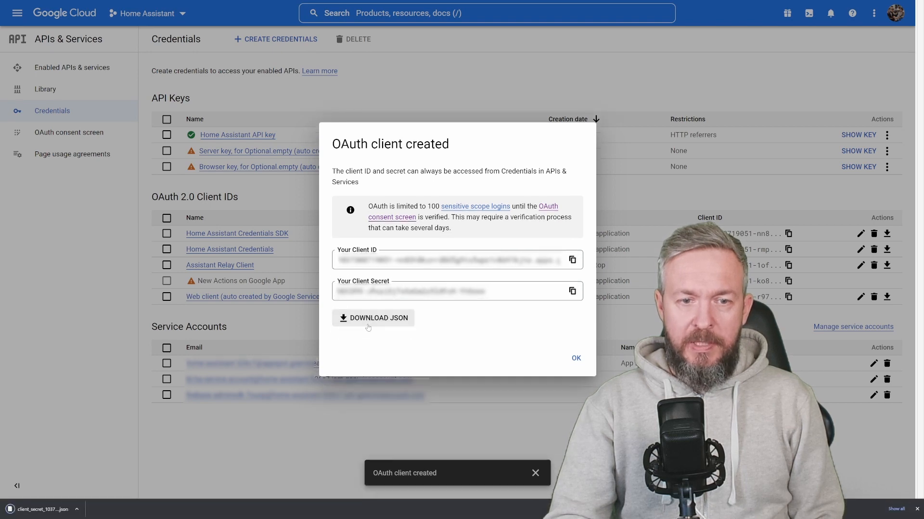
pyautogui.click(575, 358)
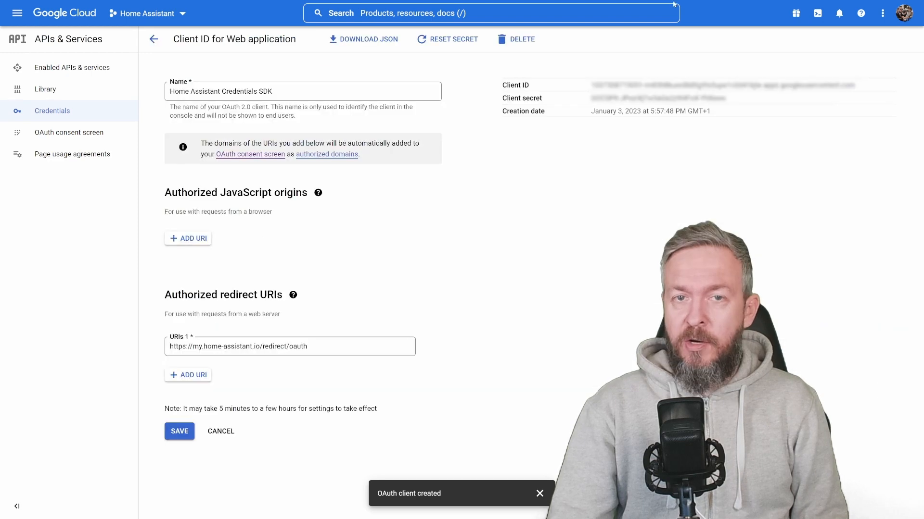
pyautogui.click(153, 38)
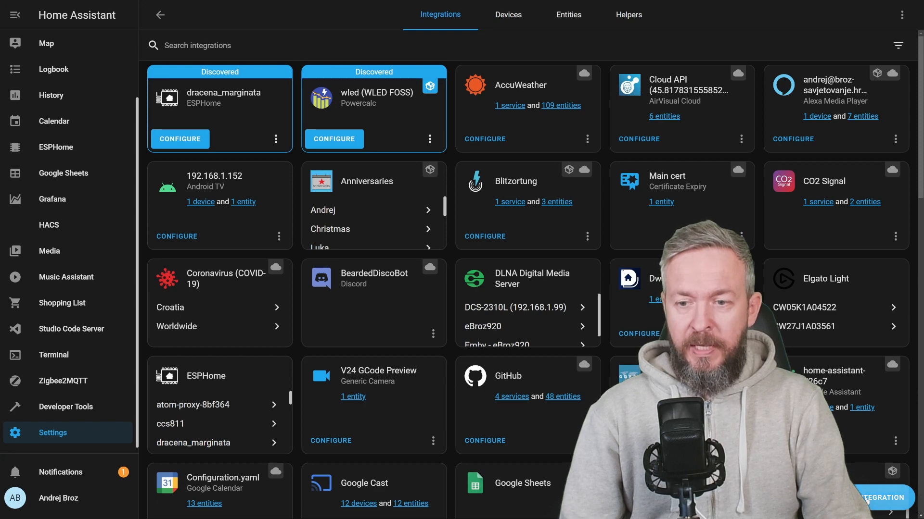
# Step: Search 'googl', choose Google Assistant SDK and save the 'Google Ass SDK' credential with client ID and secret
pyautogui.write('googl')
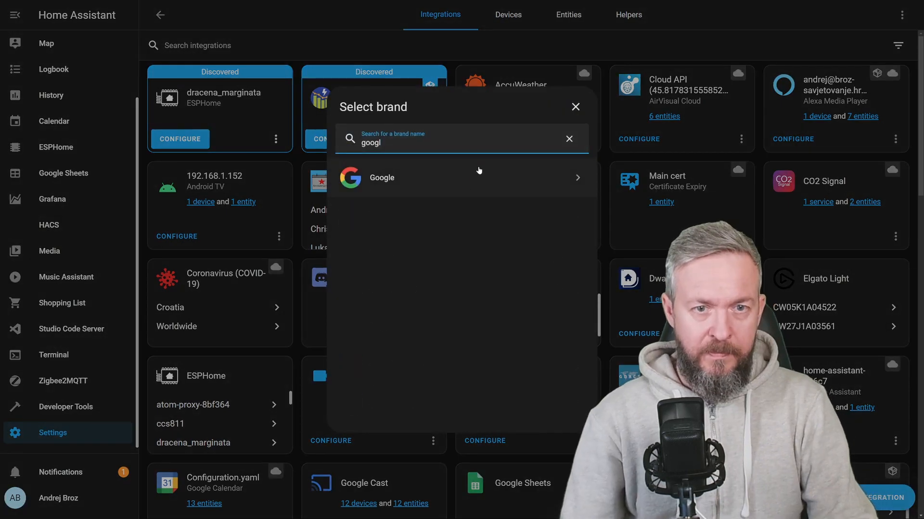
pyautogui.click(575, 107)
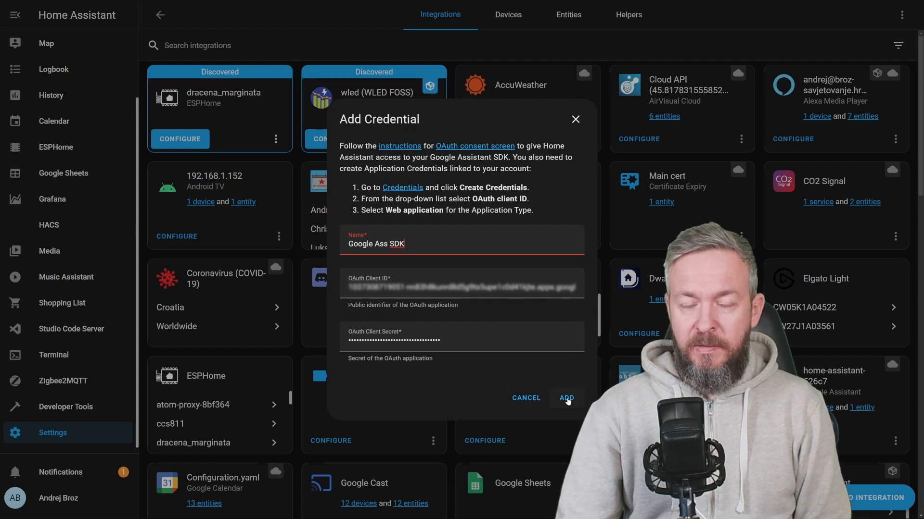
pyautogui.click(566, 398)
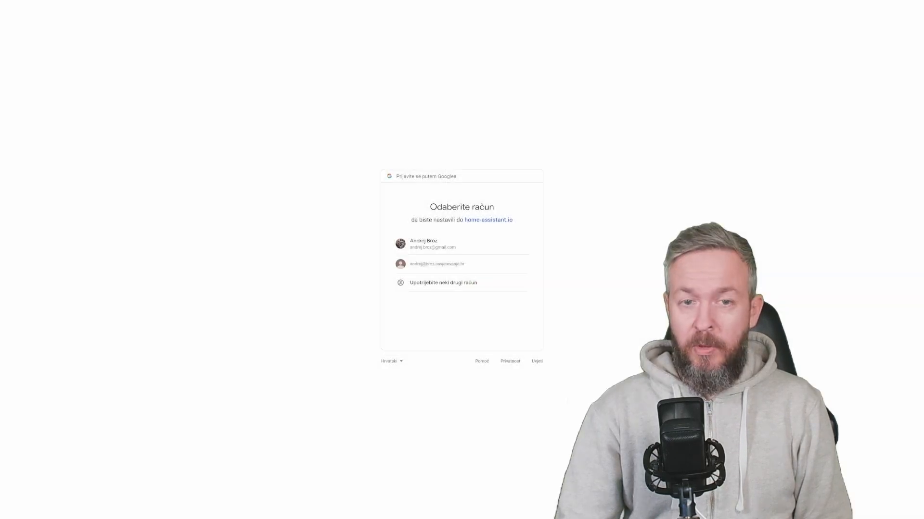
# Step: Sign in with the first Google account, link it to Home Assistant and finish the Success dialog
pyautogui.click(432, 243)
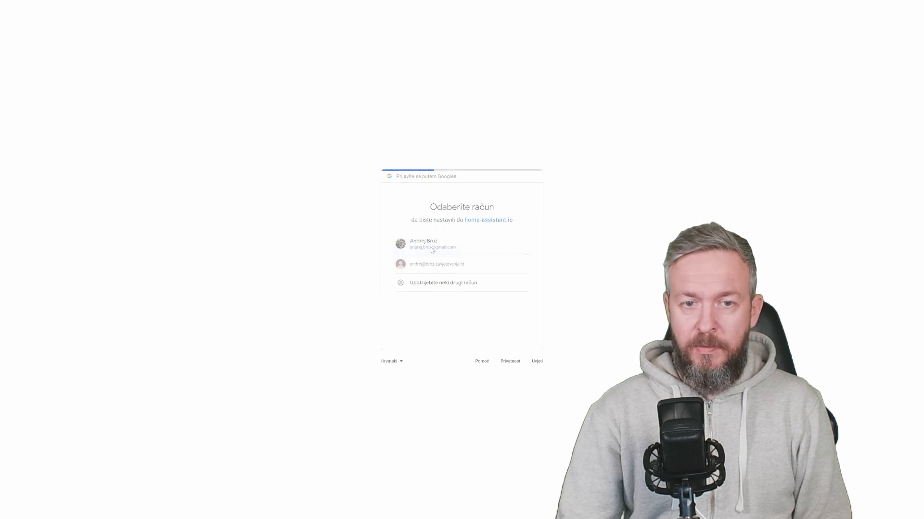
pyautogui.click(432, 243)
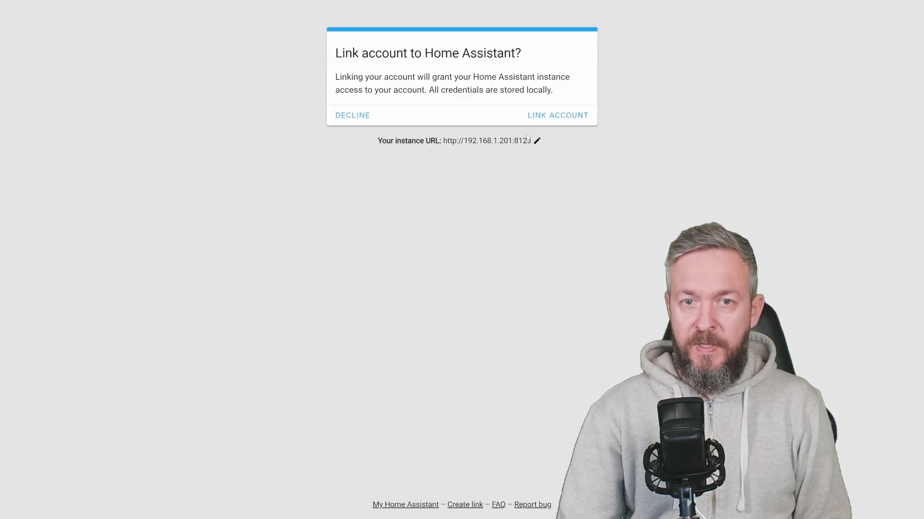
pyautogui.click(557, 114)
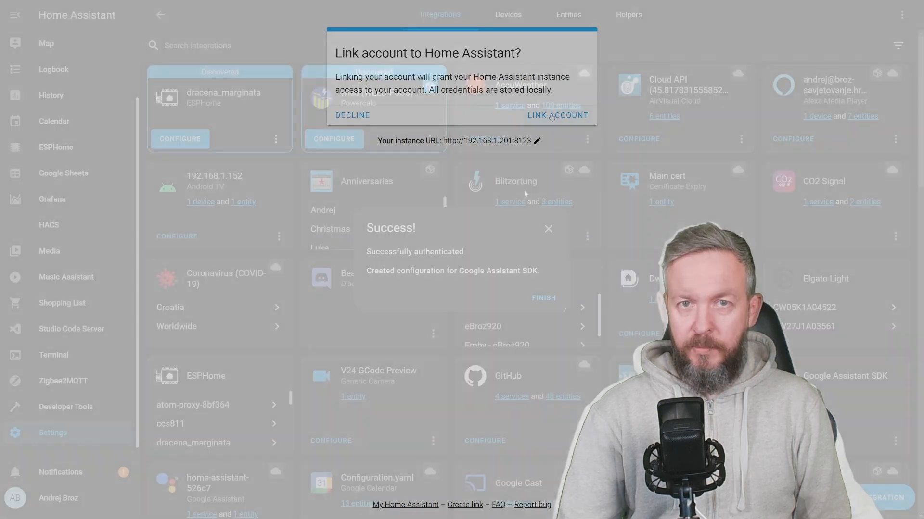
pyautogui.click(556, 115)
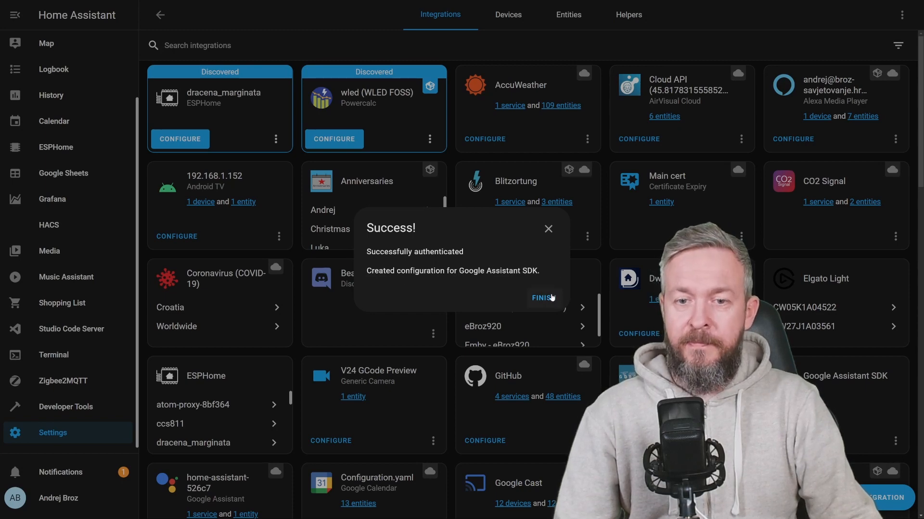
pyautogui.click(65, 406)
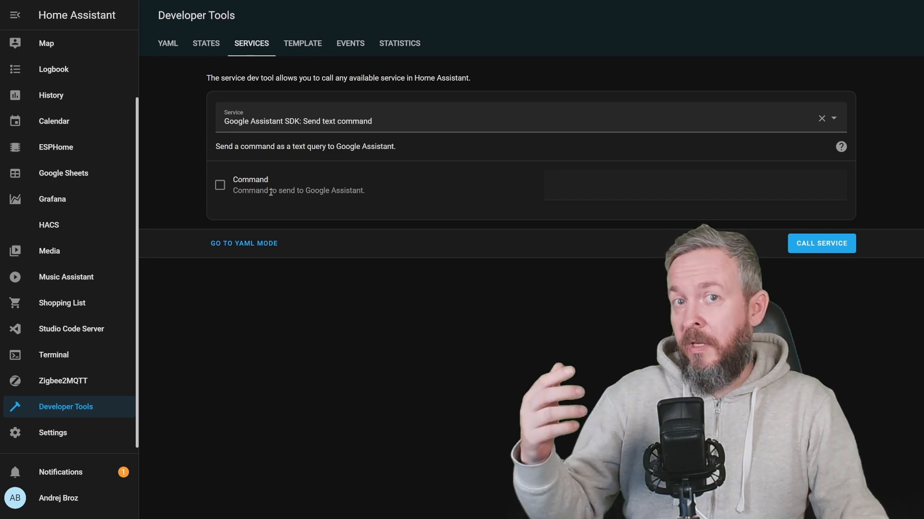
# Step: Enter 'turn the living room lights on' as a text command, then view the 'Time for lunch' notify call as YAML
pyautogui.write('turn the living room lights on')
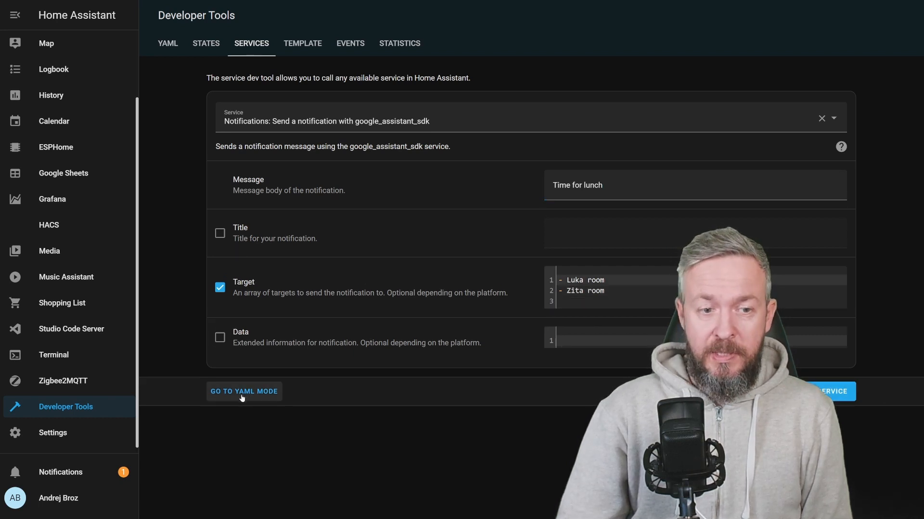
pyautogui.click(243, 392)
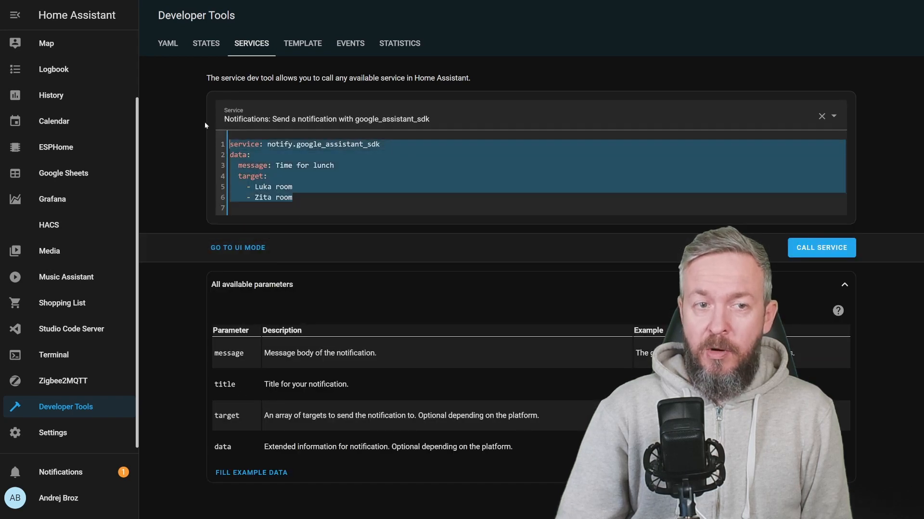